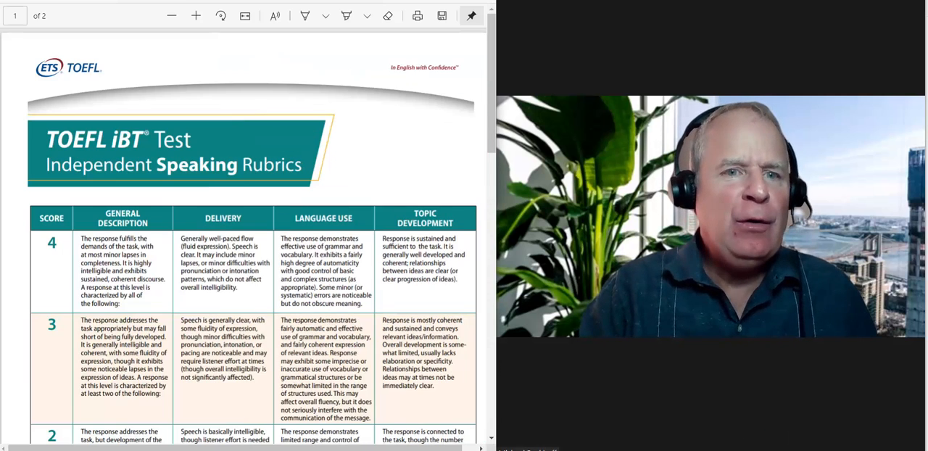
Start playback of the student's 47-second speaking practice recording.
scroll("down", 3)
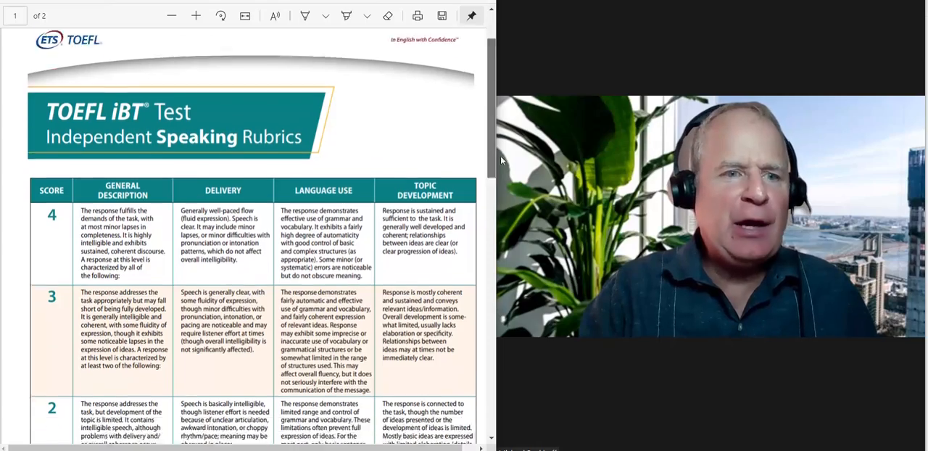
scroll("down", 3)
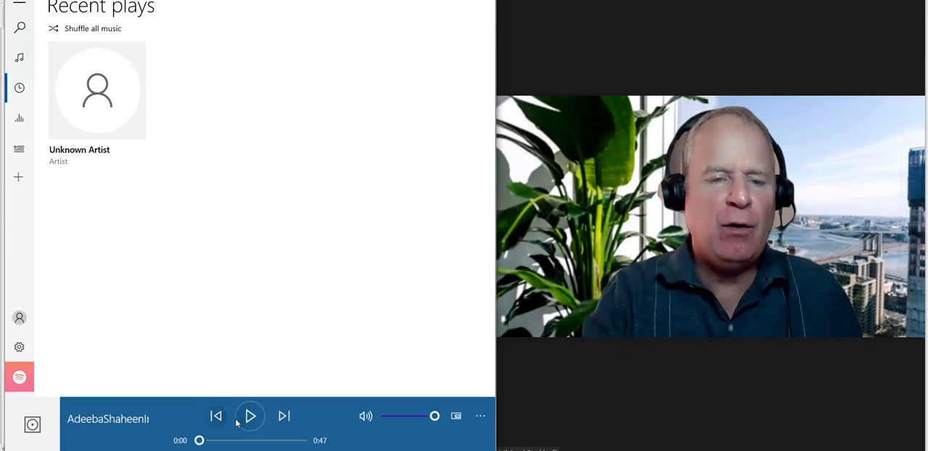
mouse_move(253, 417)
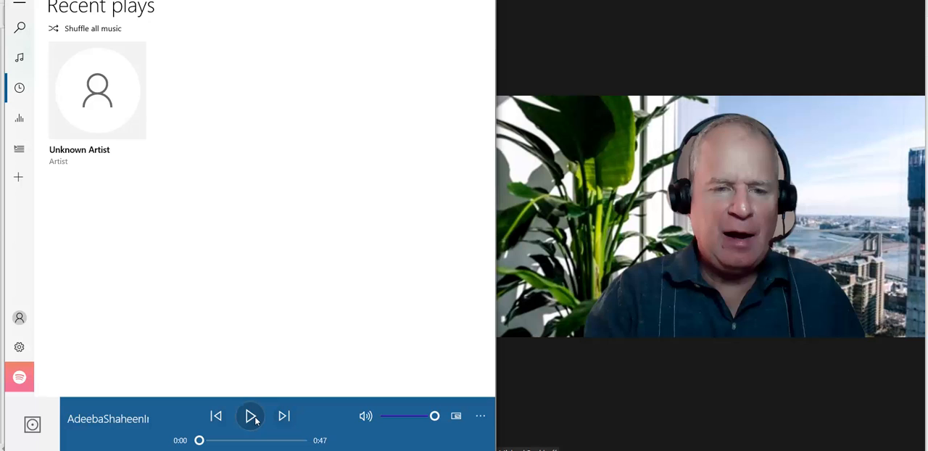
left_click(252, 416)
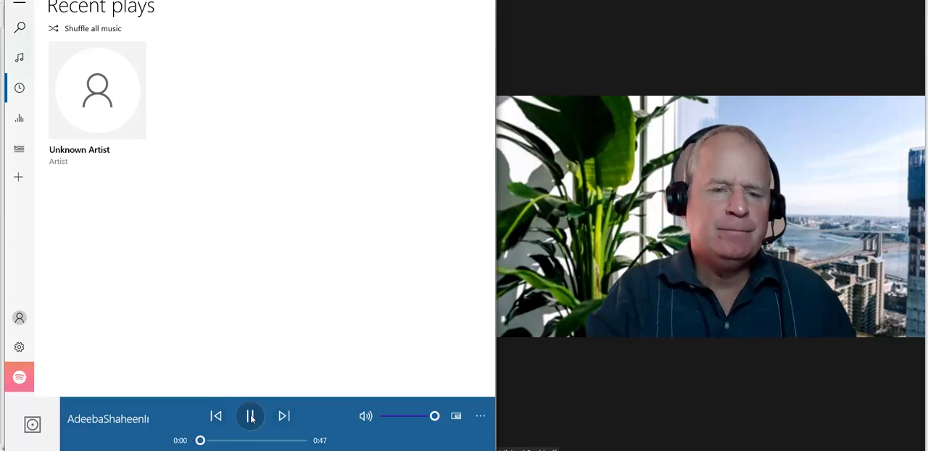
Review the rubric's score-level rows 3 and 2 in the Edge PDF viewer.
left_click(250, 417)
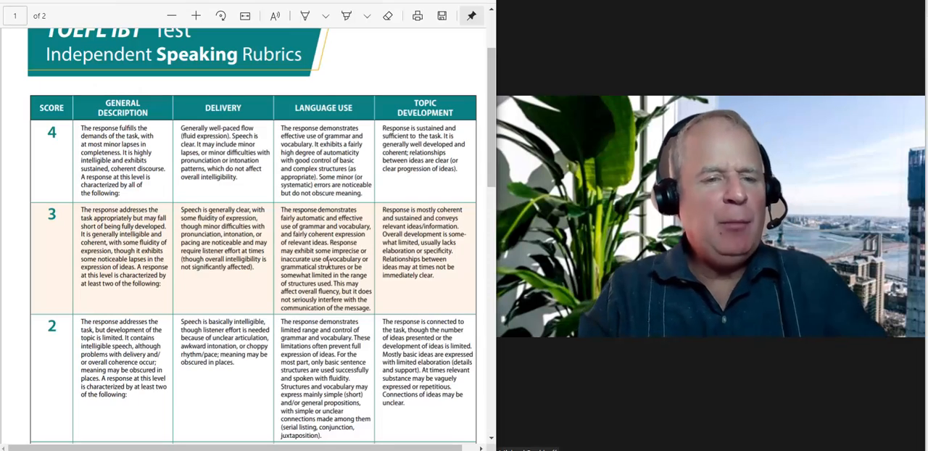
scroll("down", 3)
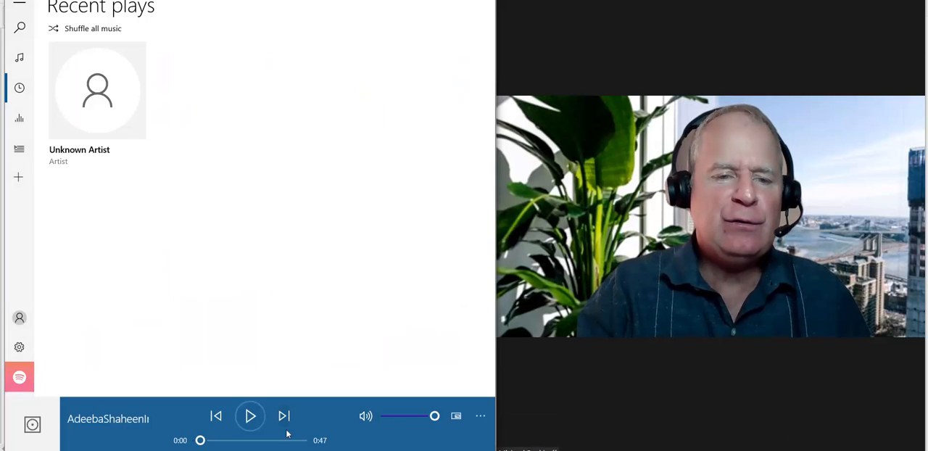
Replay from the start, pausing at the opening and at seven seconds to comment, then continue toward 0:25.
left_click(249, 417)
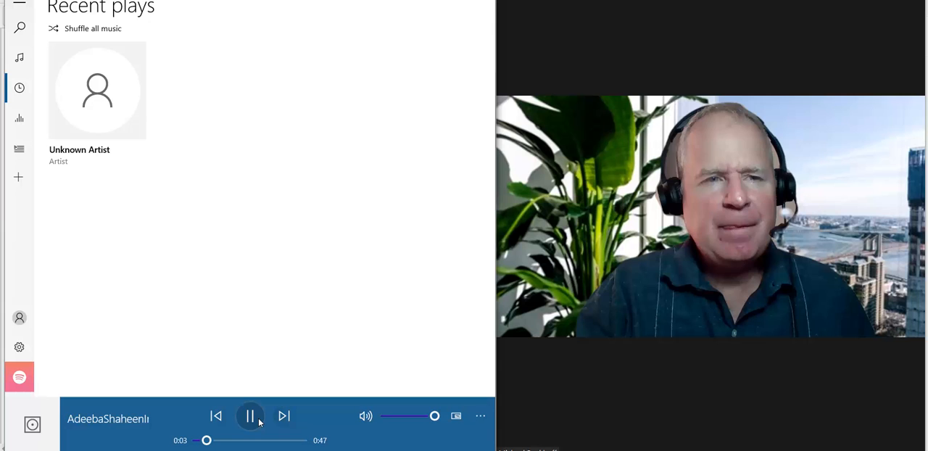
left_click(251, 416)
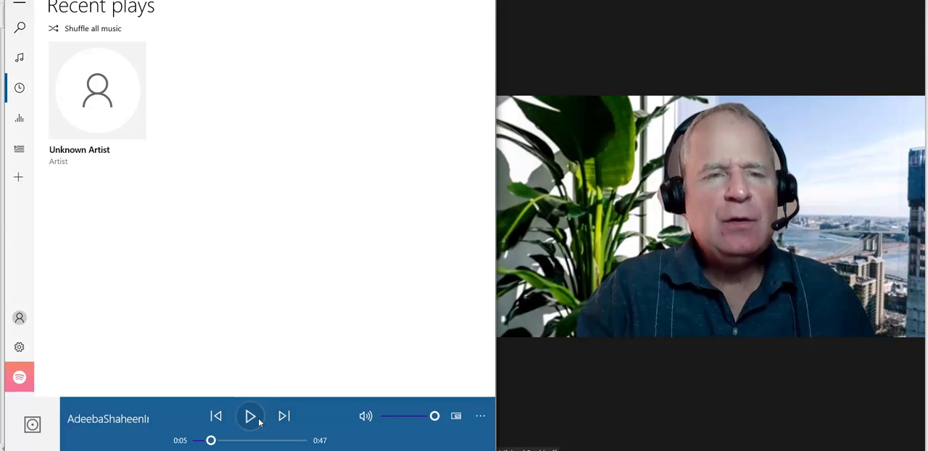
left_click(252, 417)
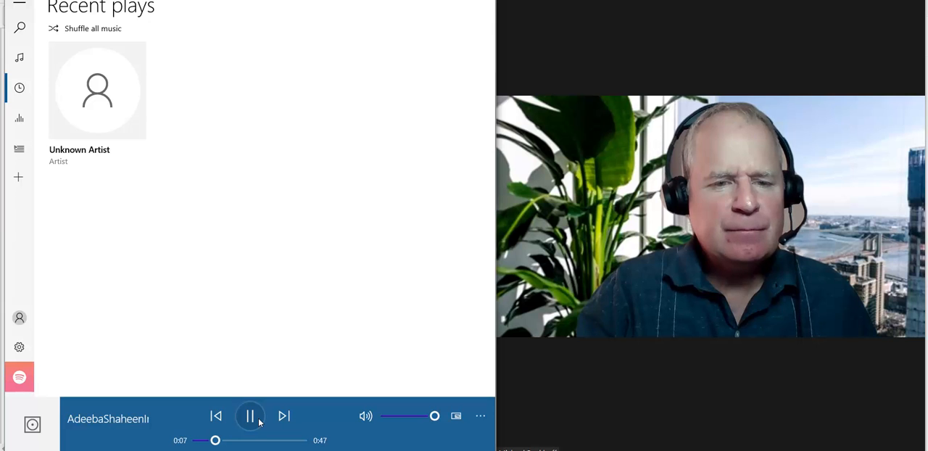
left_click(249, 416)
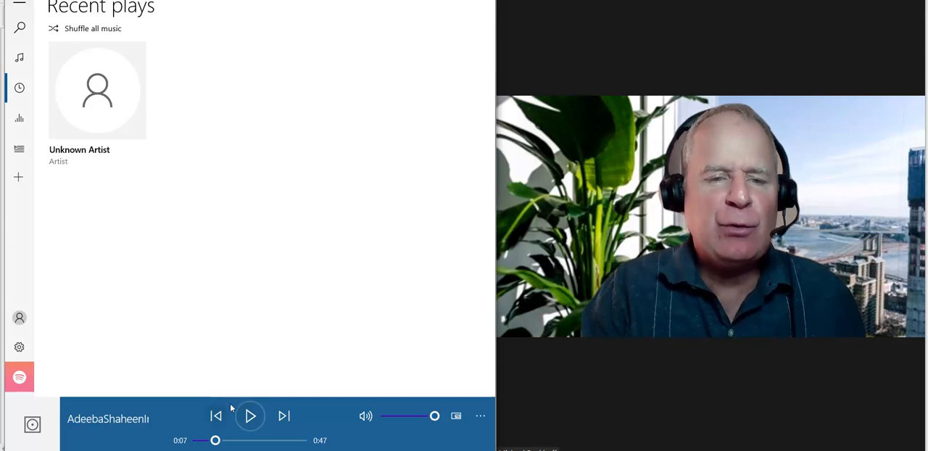
left_click(249, 417)
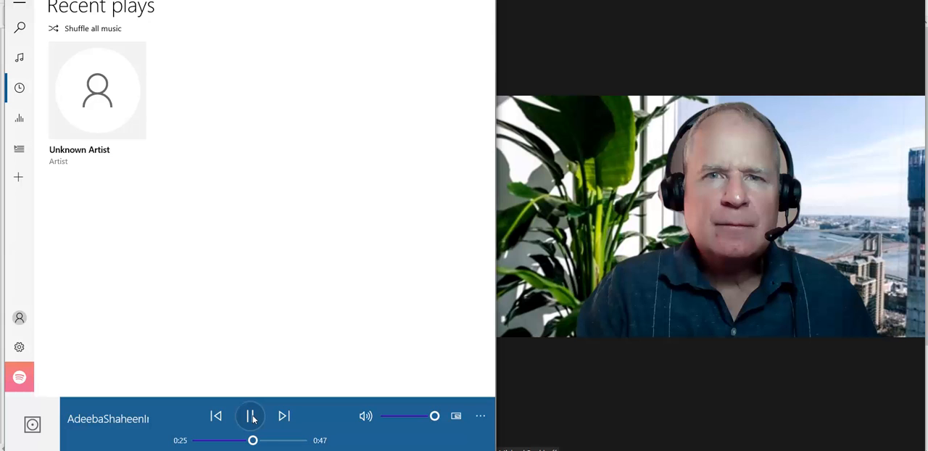
Pause at 26 seconds for critique, then resume playback toward the 40-second mark.
left_click(252, 415)
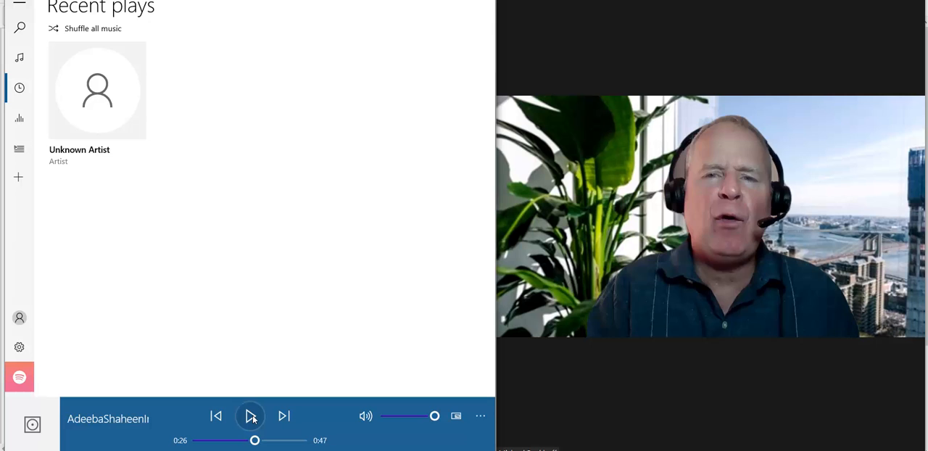
left_click(249, 416)
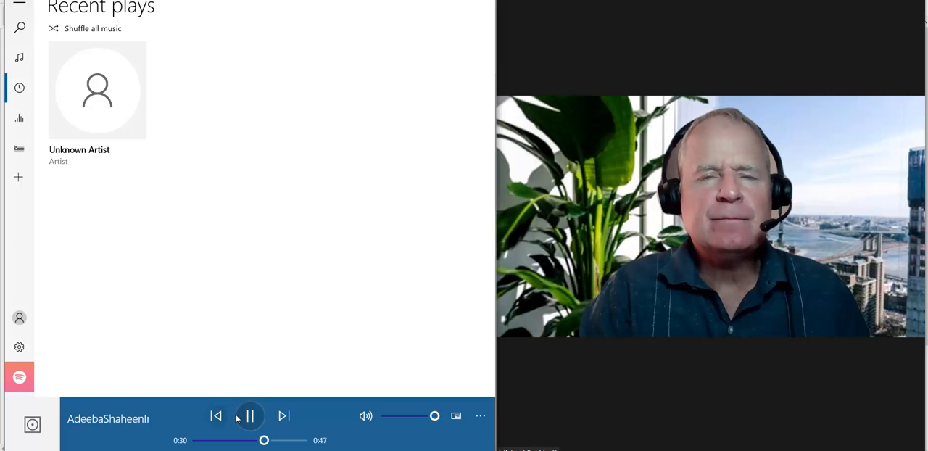
mouse_move(249, 421)
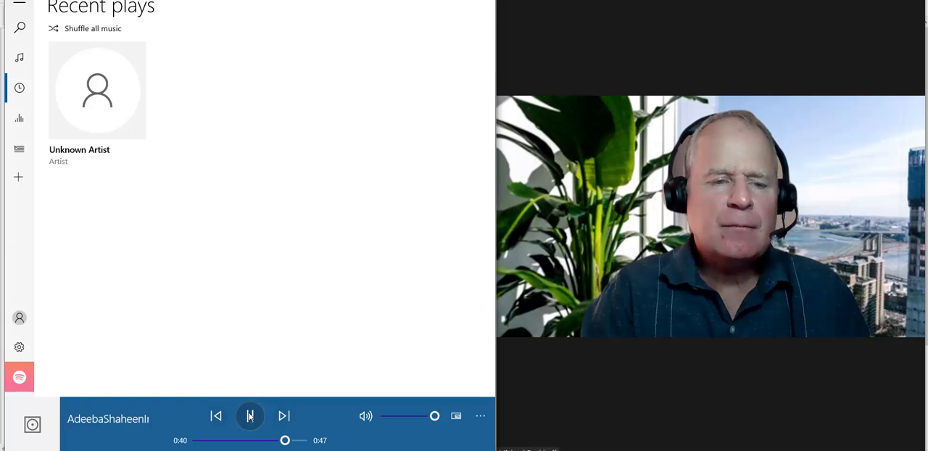
Pause at 40 seconds, play the final seconds to the end, and stop once the track restarts.
left_click(250, 416)
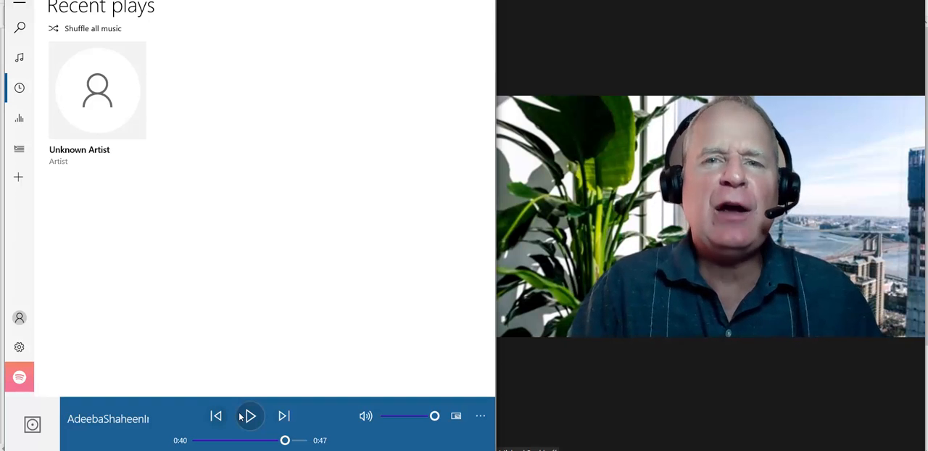
left_click(249, 416)
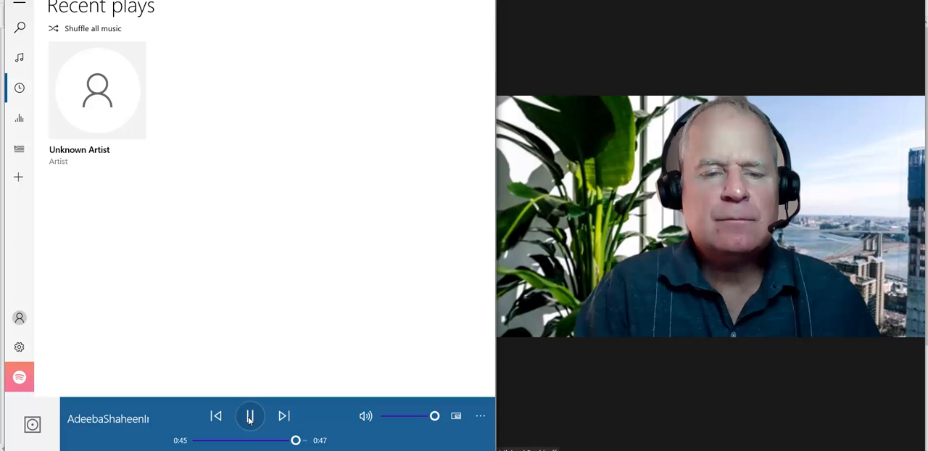
left_click(249, 414)
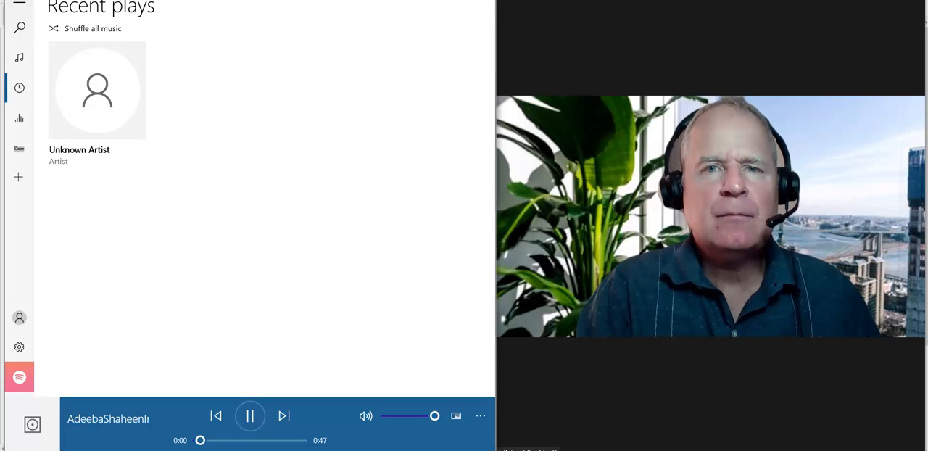
left_click(249, 416)
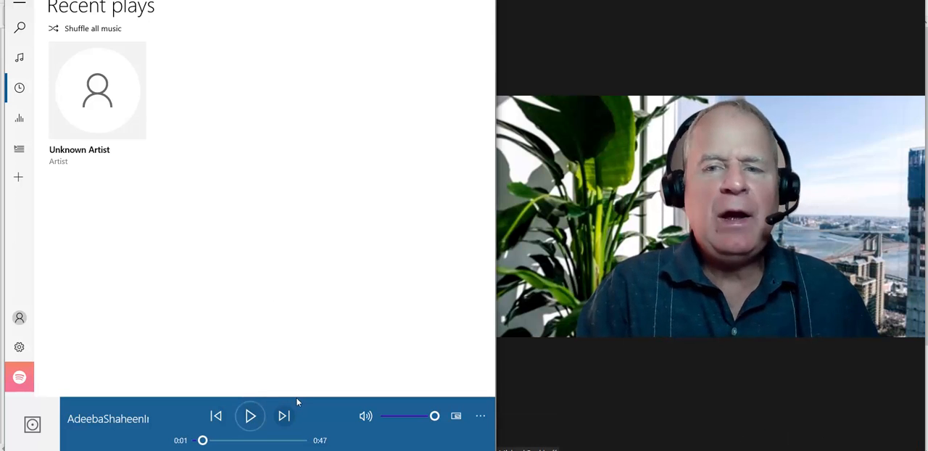